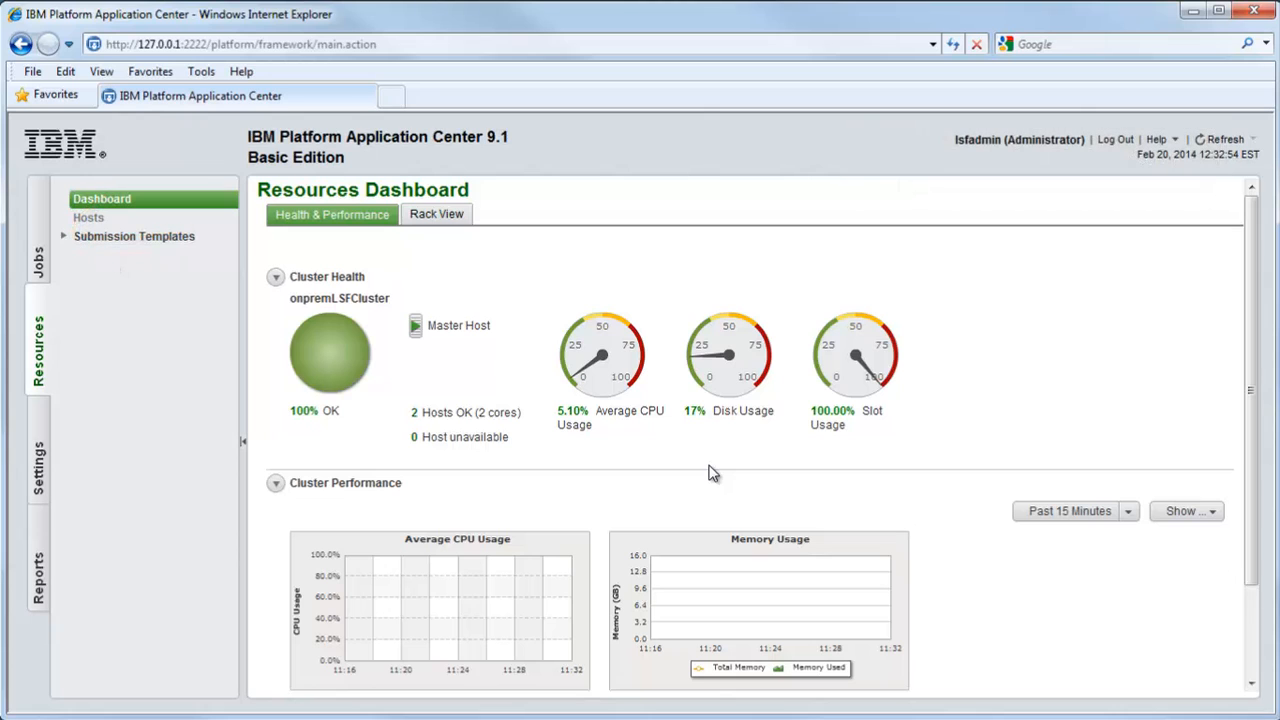
- Switch from the resources dashboard to the Jobs list
click(36, 250)
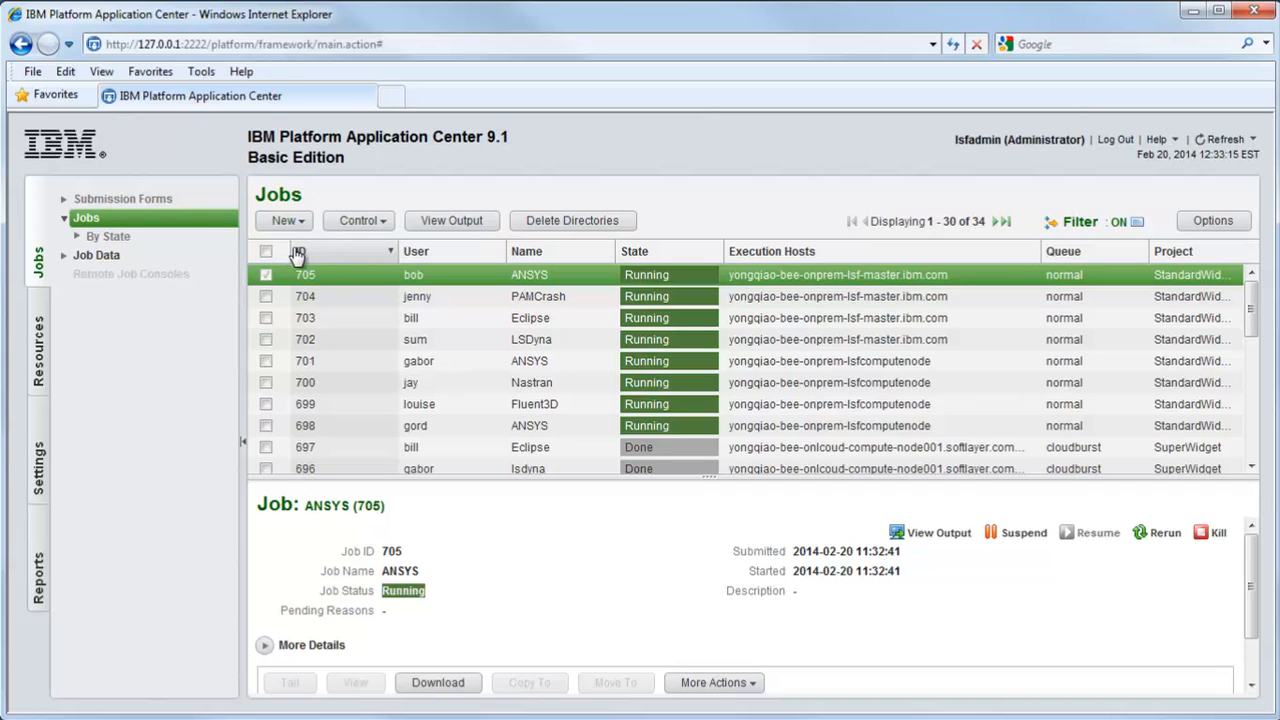
- Submit a generic job with the /home fluent command, named 'Additional CFD job', under project StandardWidget
click(284, 220)
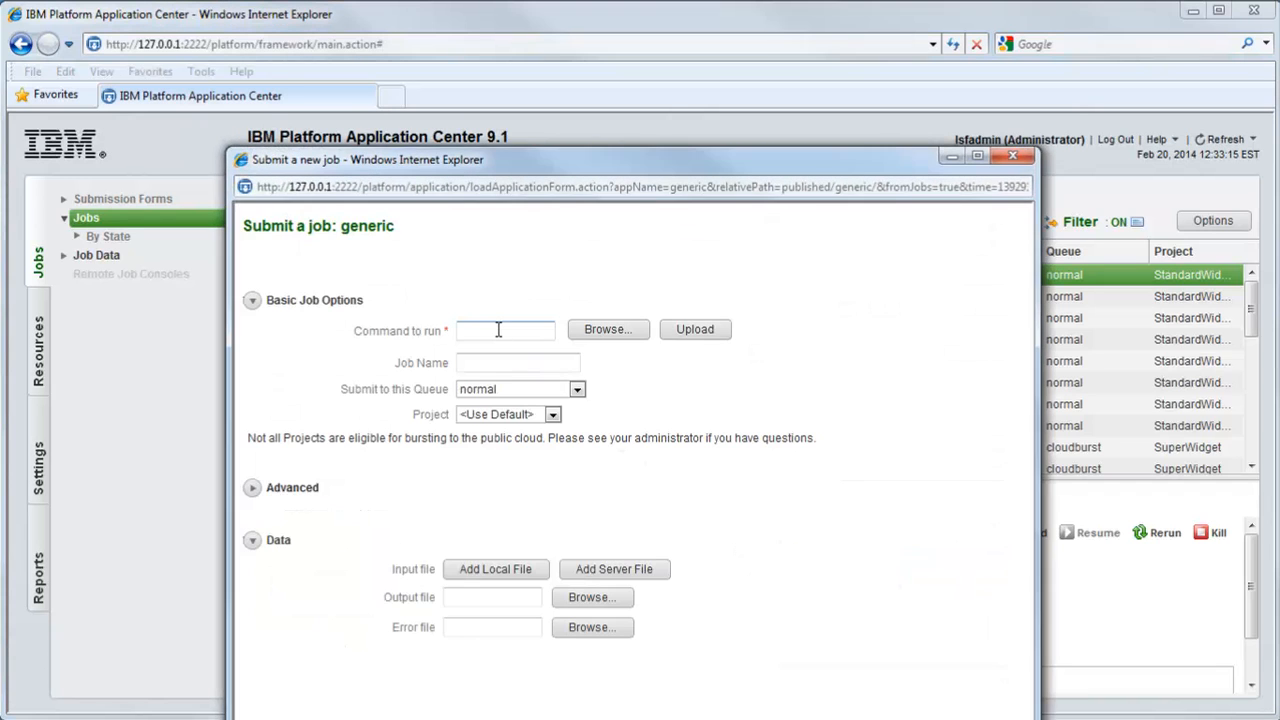
text(/home)
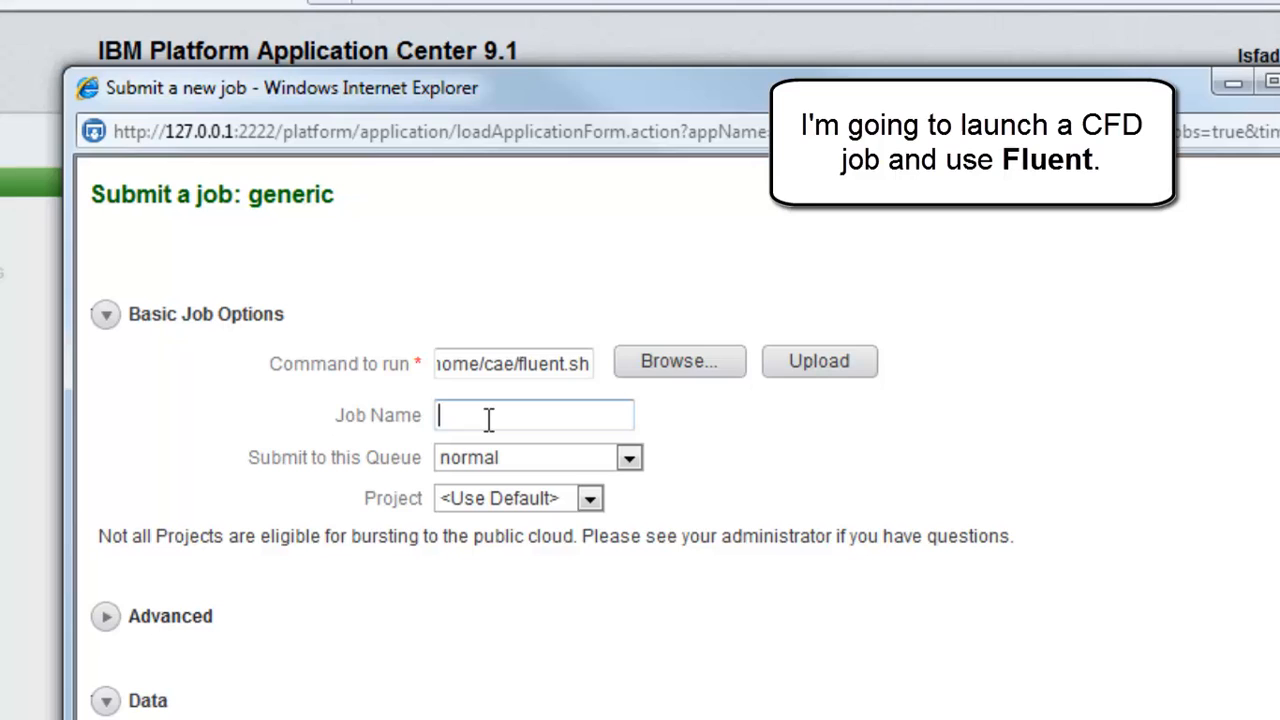
text(Additional CFD)
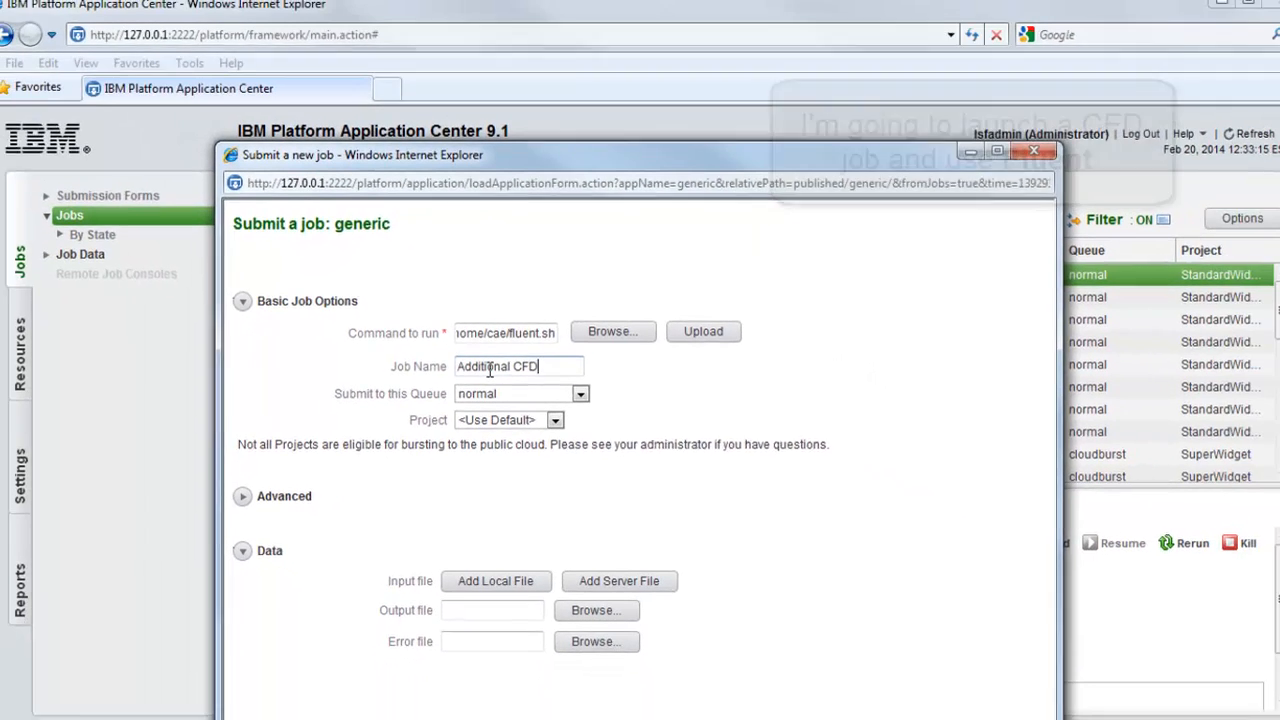
click(552, 414)
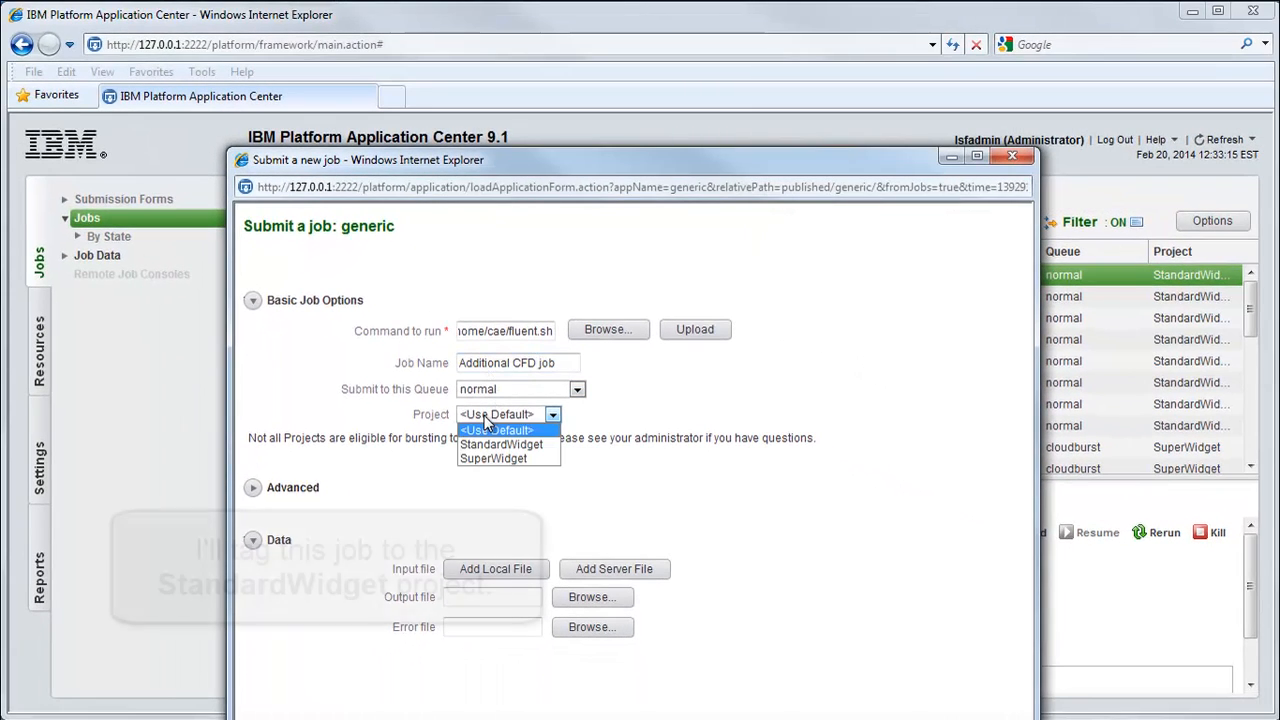
click(500, 444)
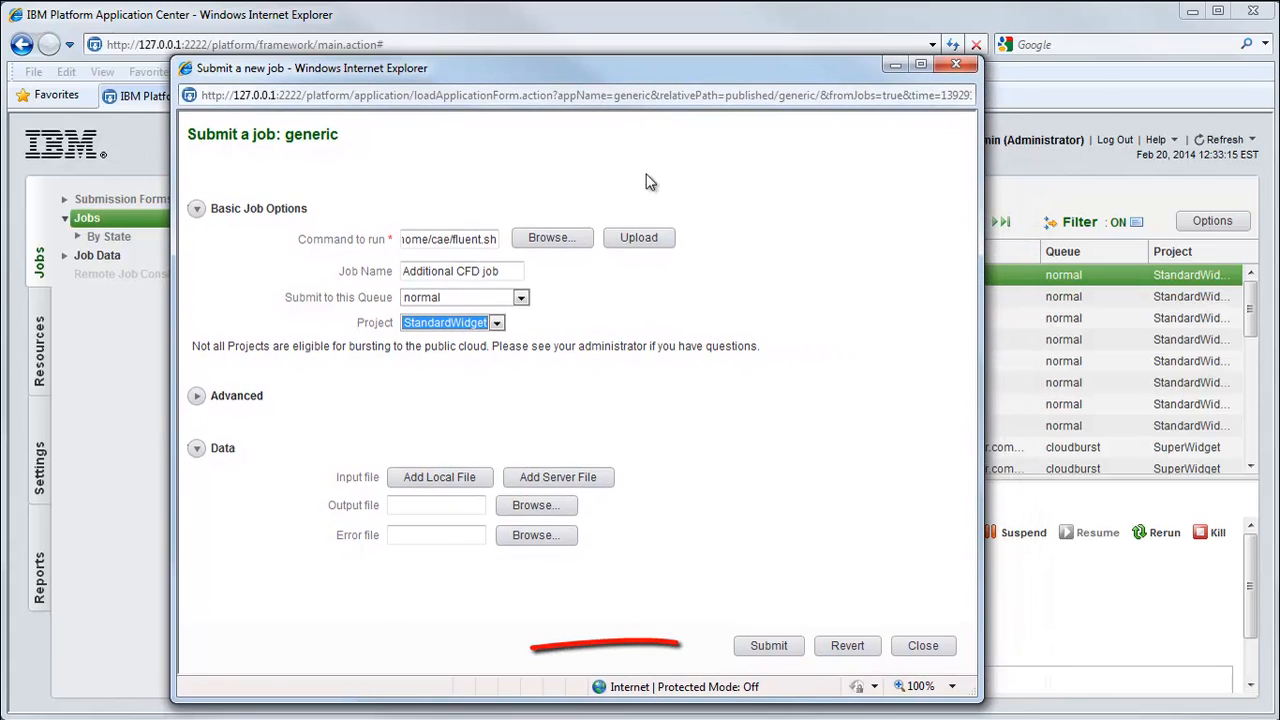
click(768, 644)
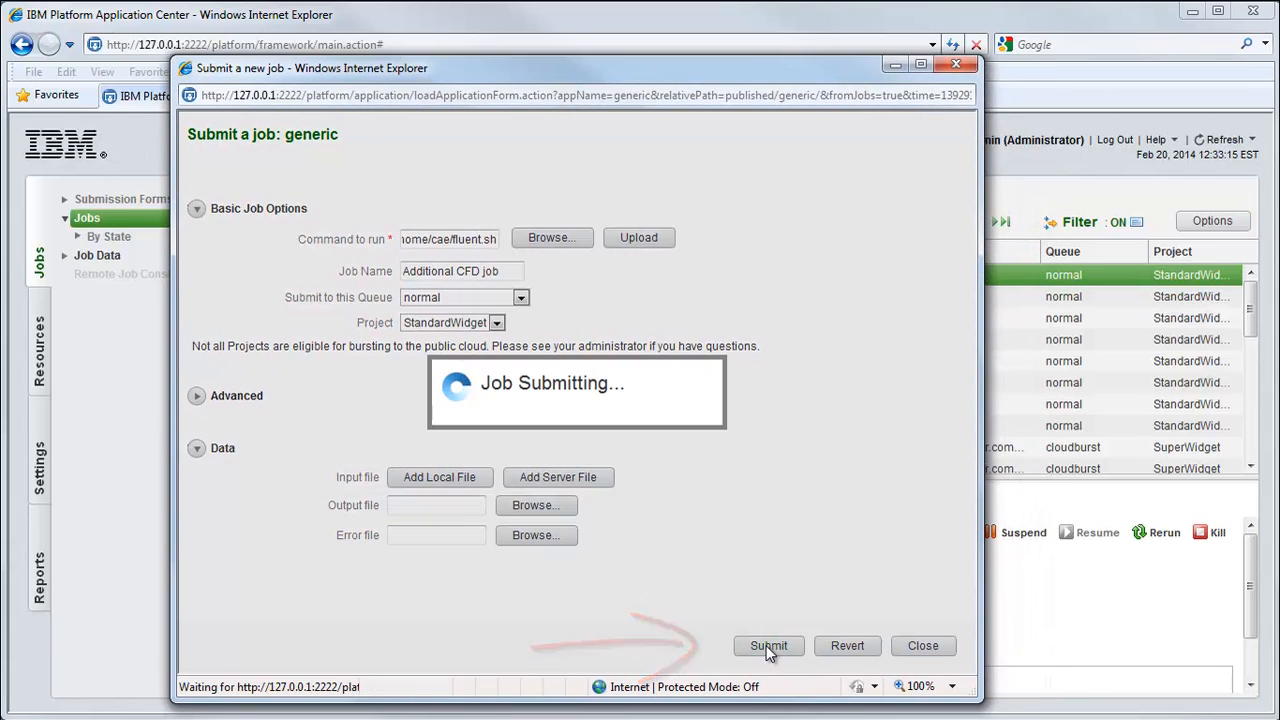
- Close the submission form and refresh the Jobs list to see job 706 pending among StandardWidget jobs
click(768, 644)
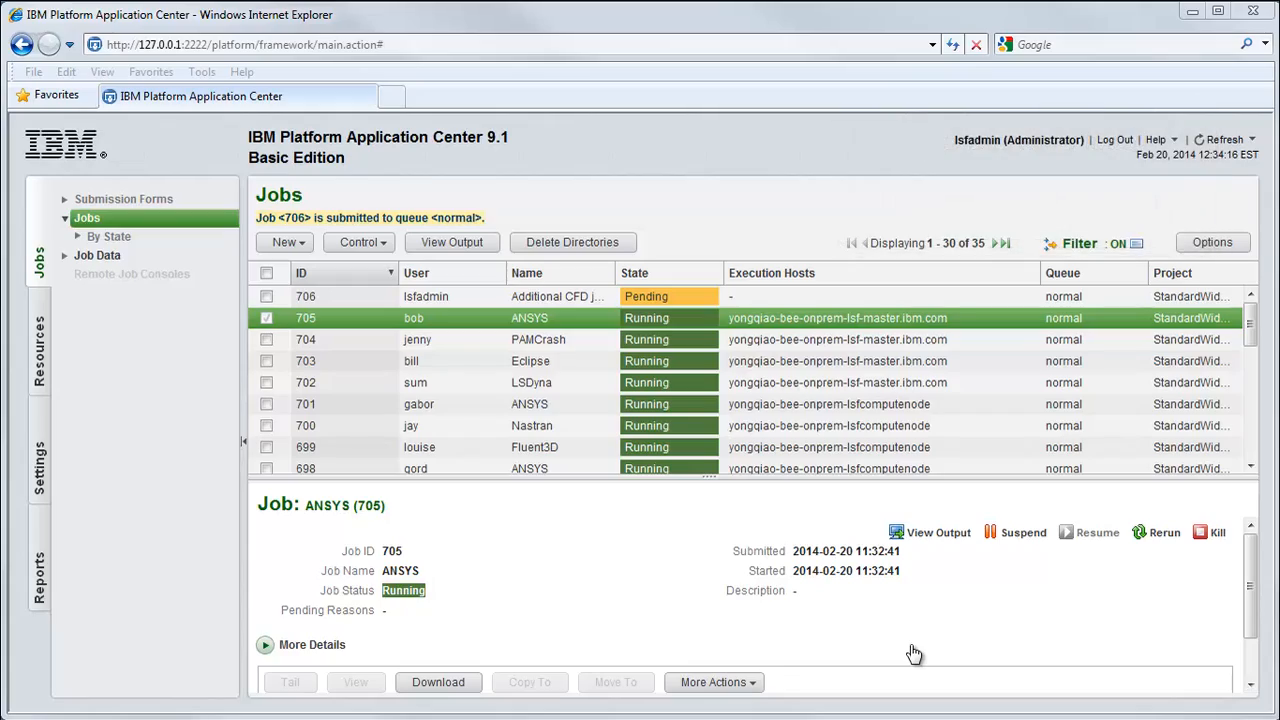
click(1220, 140)
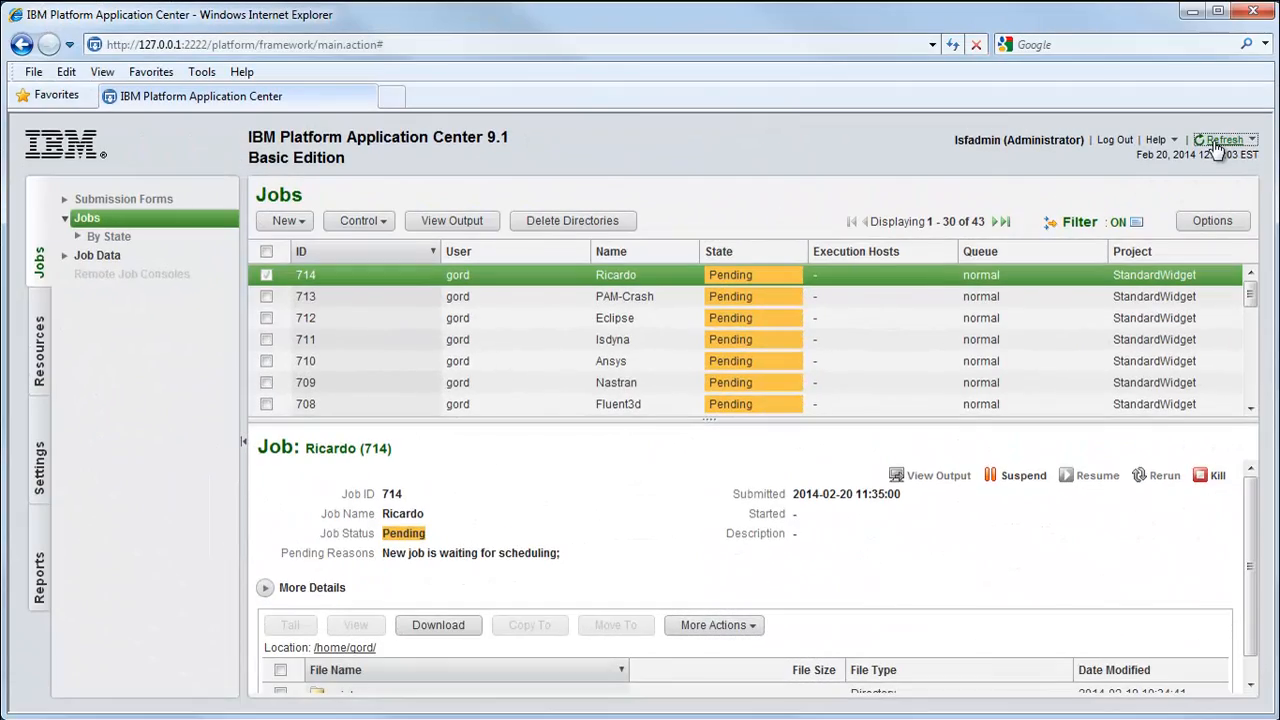
click(1224, 140)
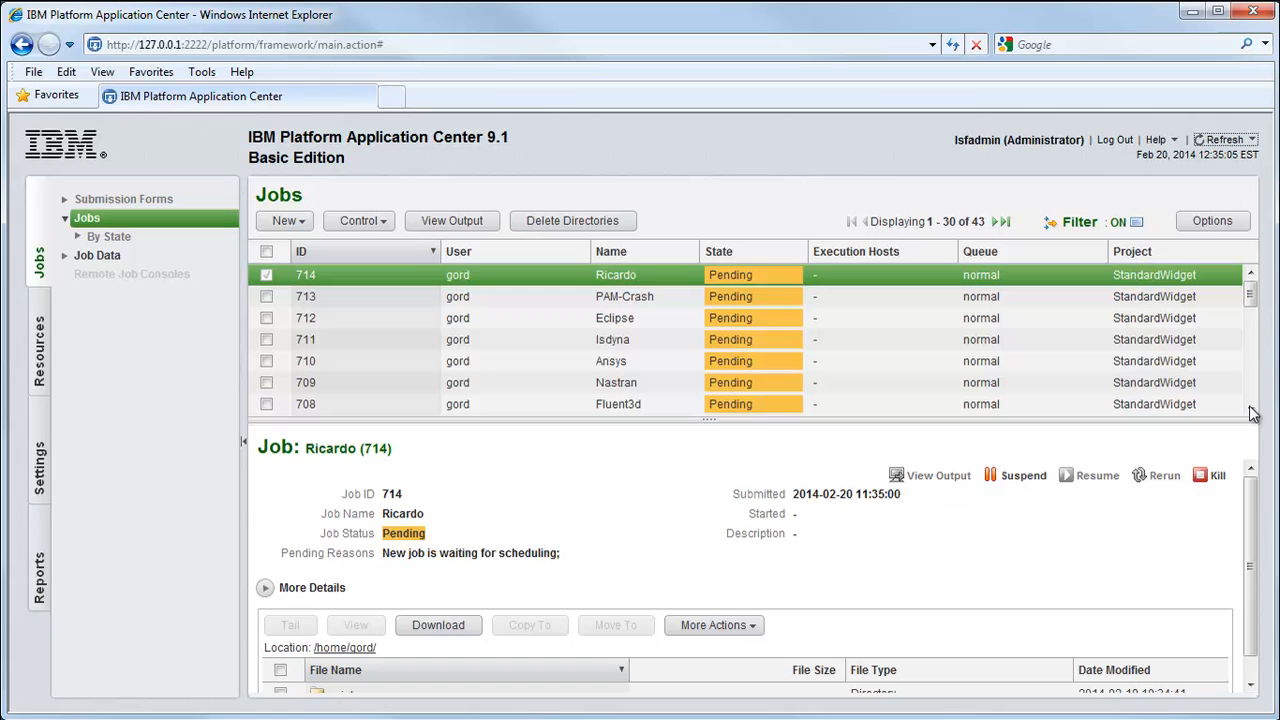
scroll(down, 3)
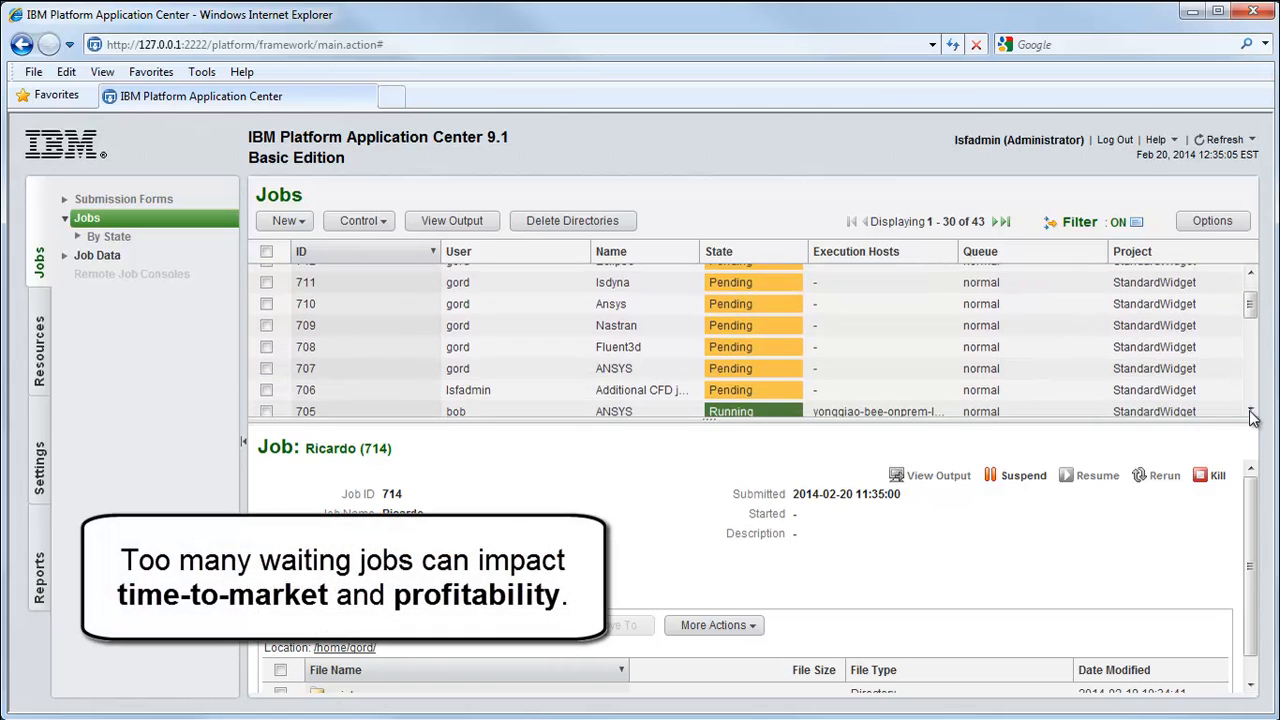
scroll(down, 3)
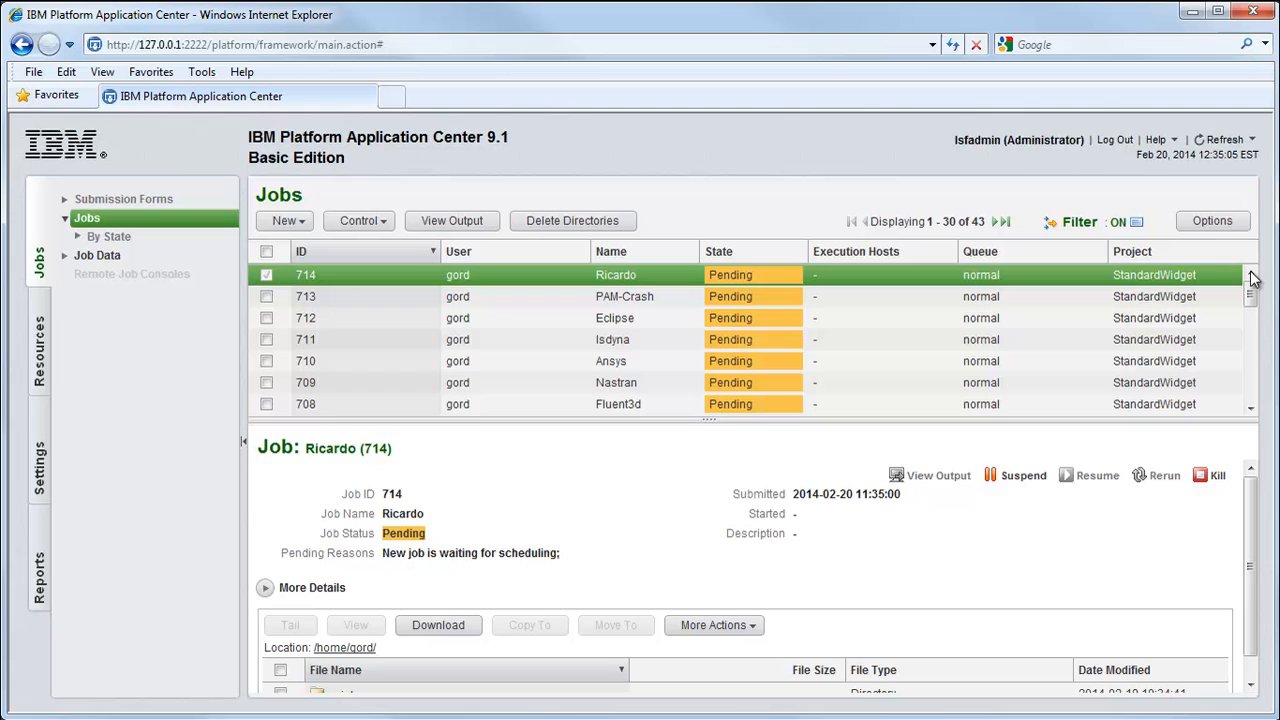
- Start a generic job with the /home/ command path, named 'Urgent CFD job'
click(284, 220)
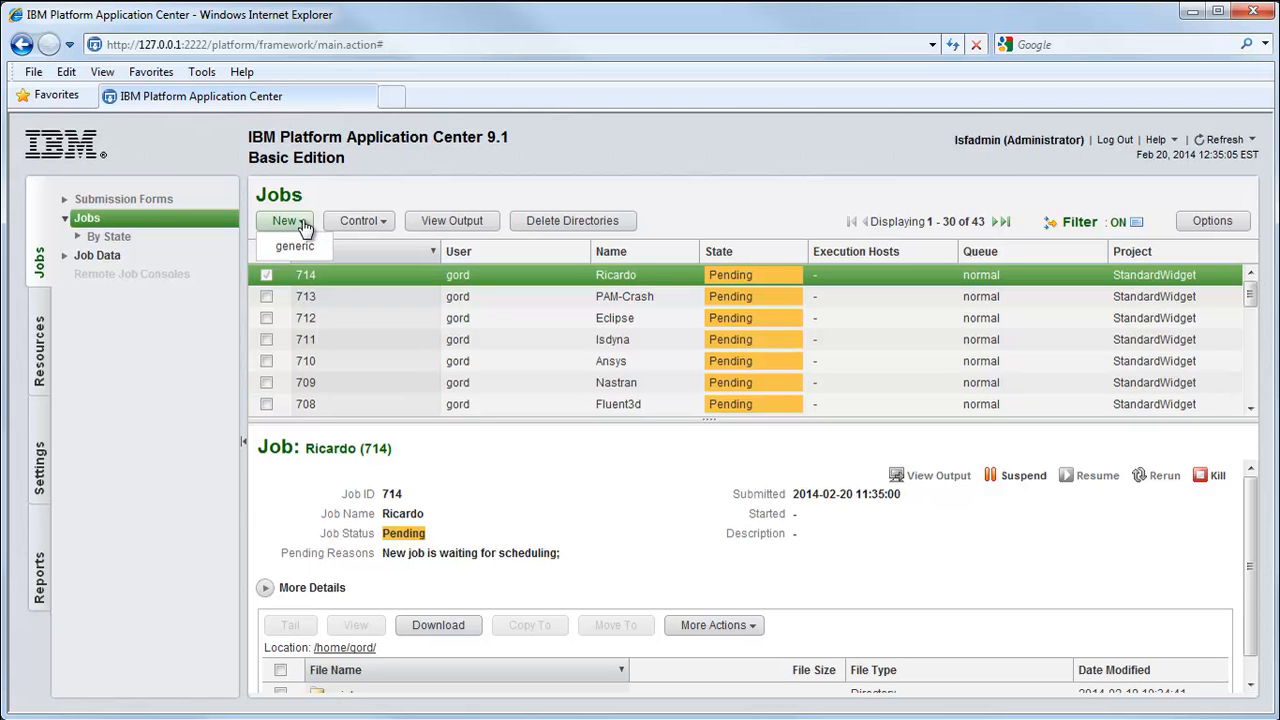
click(292, 246)
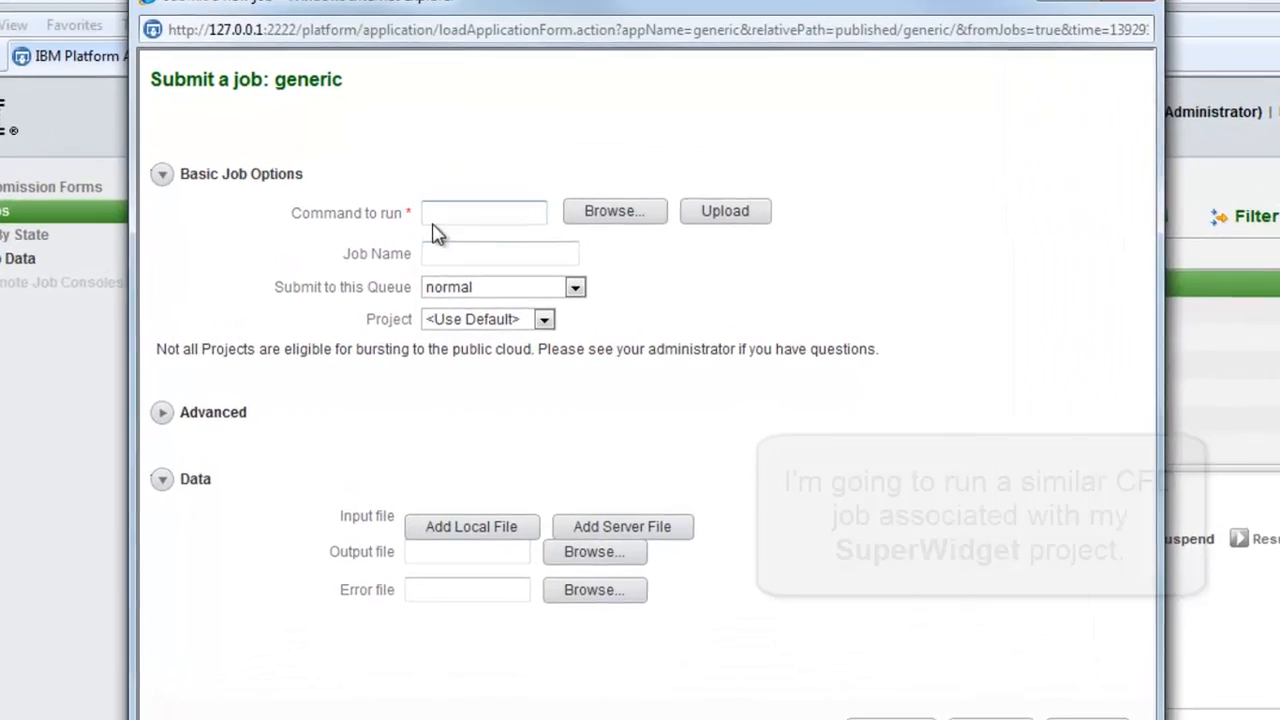
text(/home/cae/fluent.s)
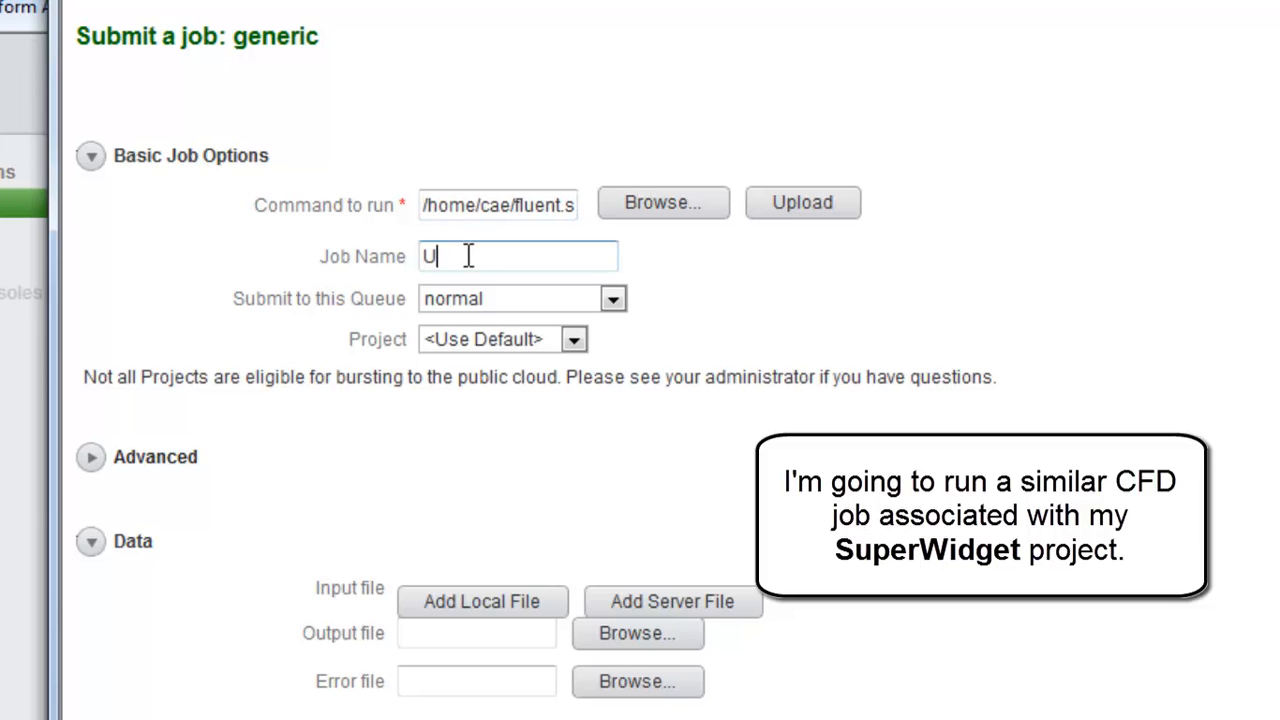
text(rgent CFD job)
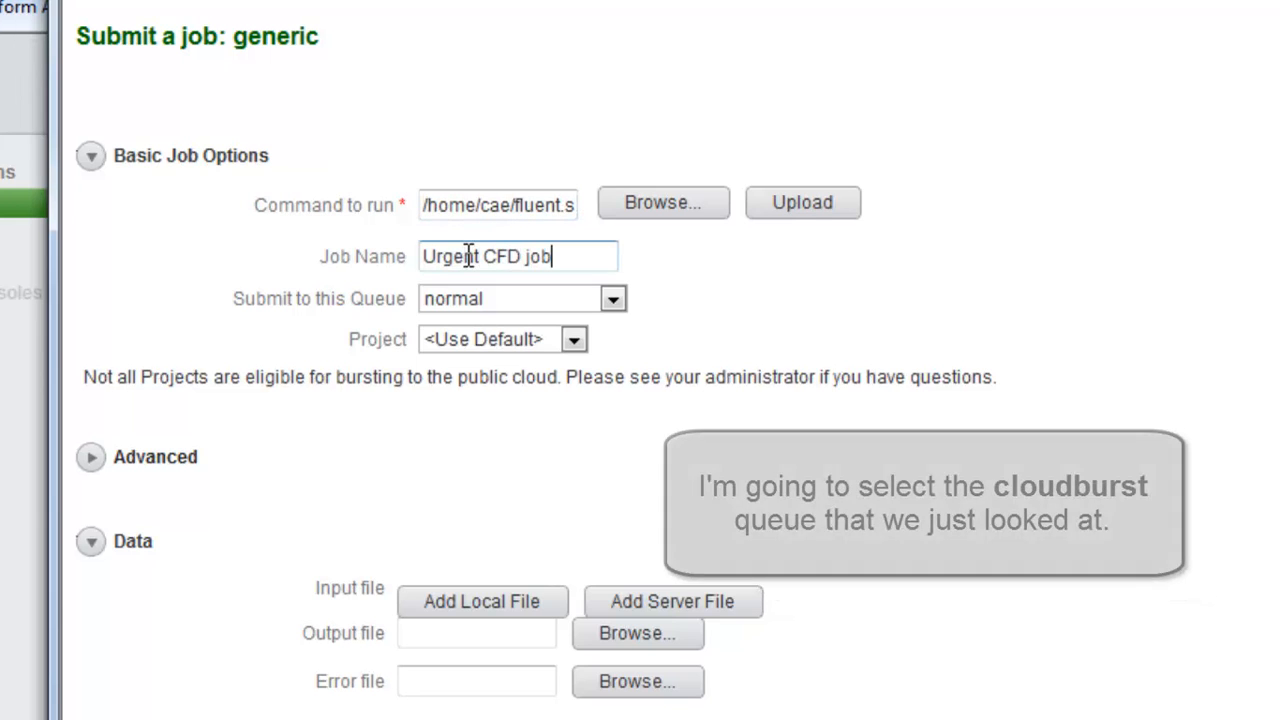
- Send the job to the cloudburst queue under project SuperWidget and submit it
click(612, 298)
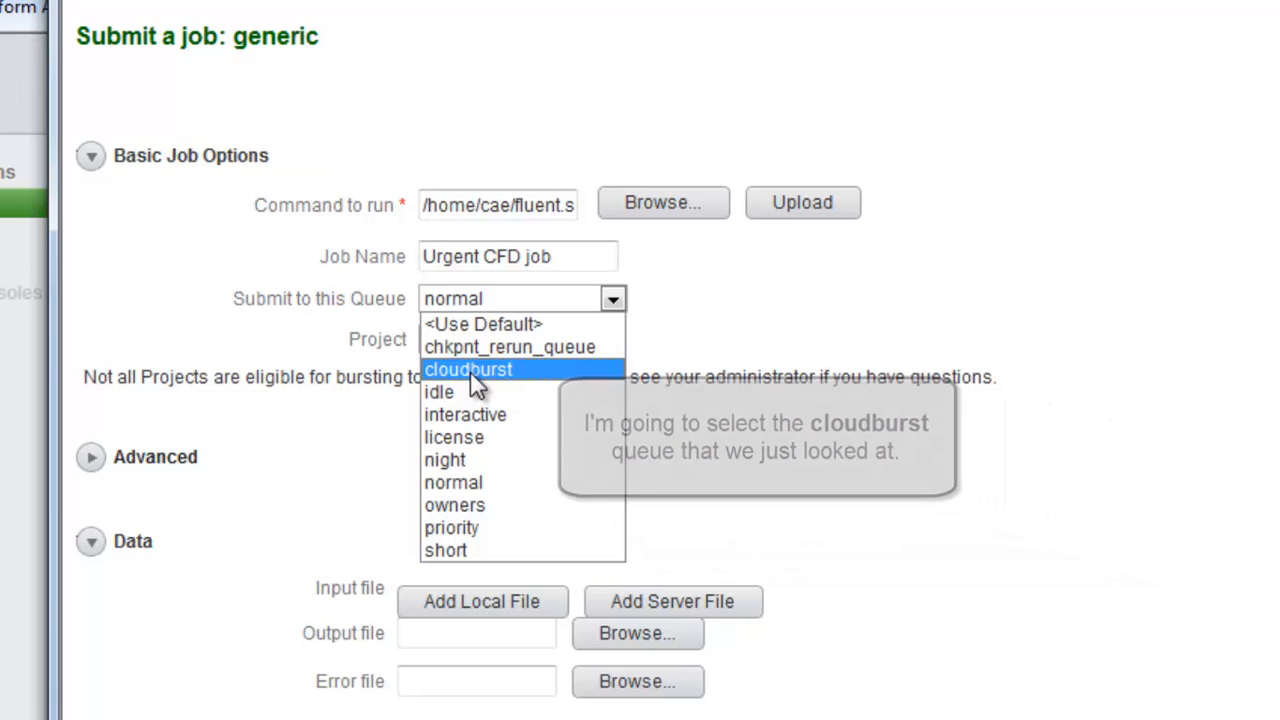
click(468, 368)
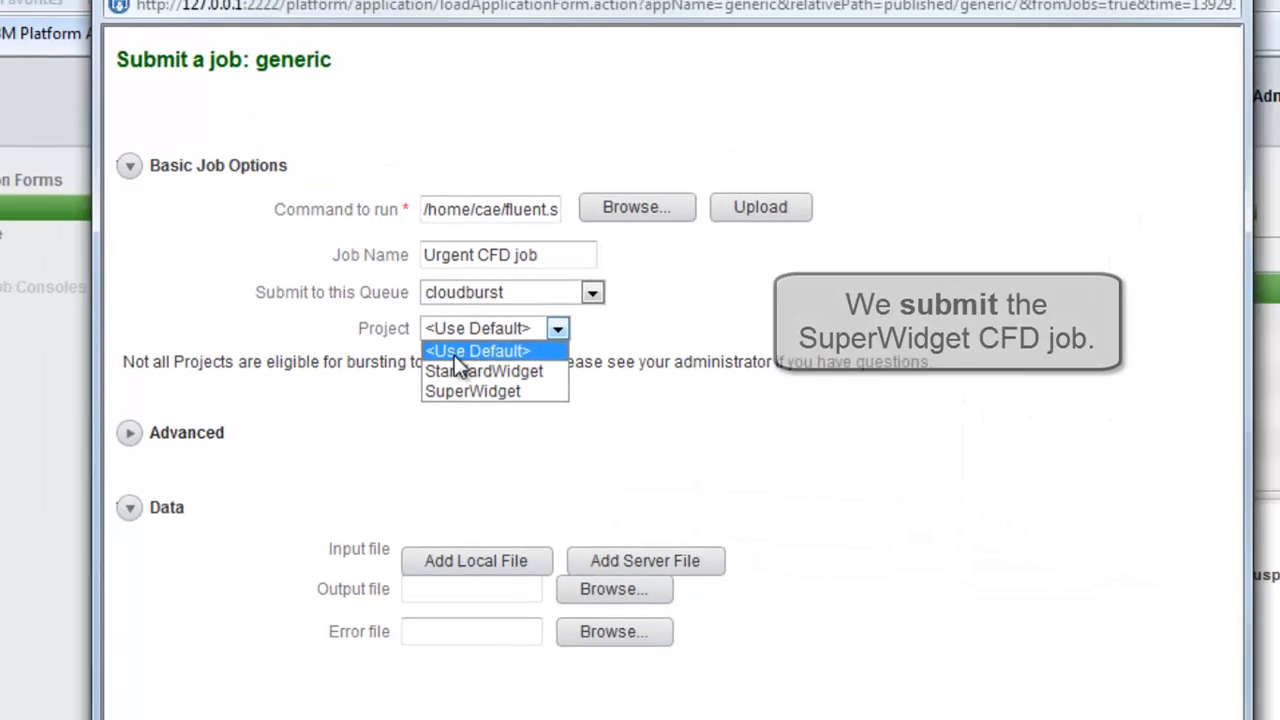
click(472, 390)
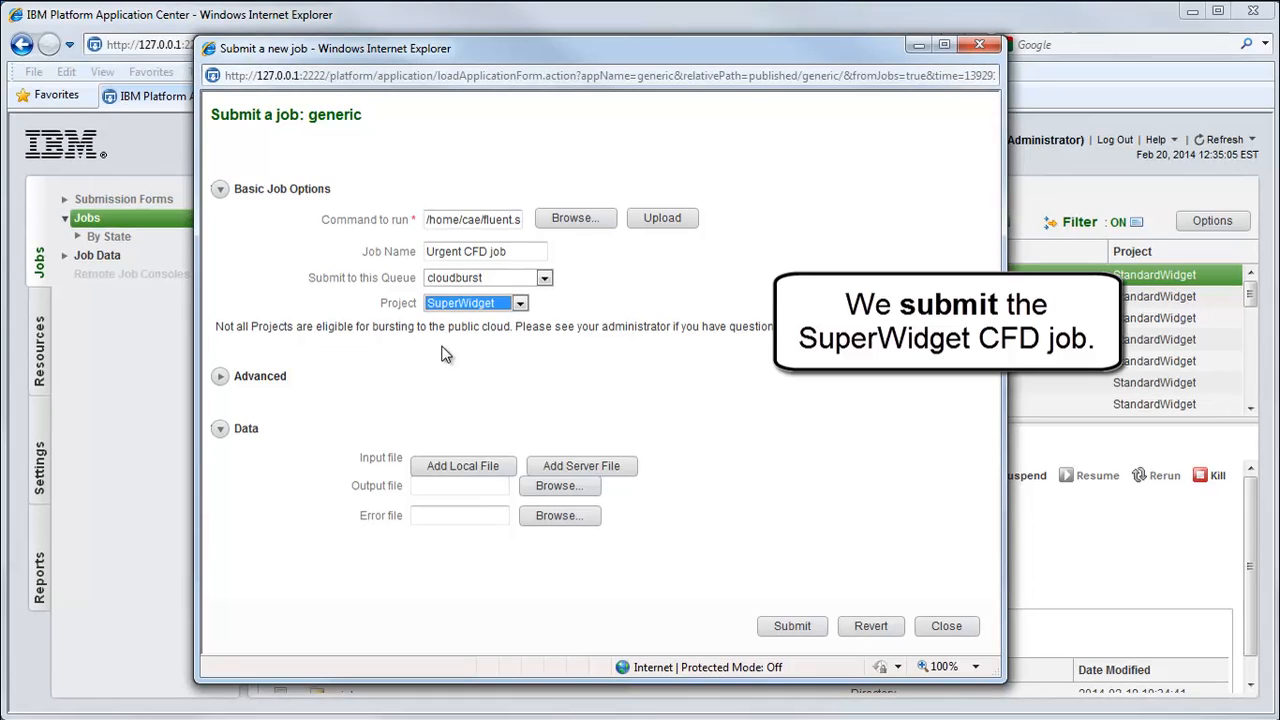
click(792, 624)
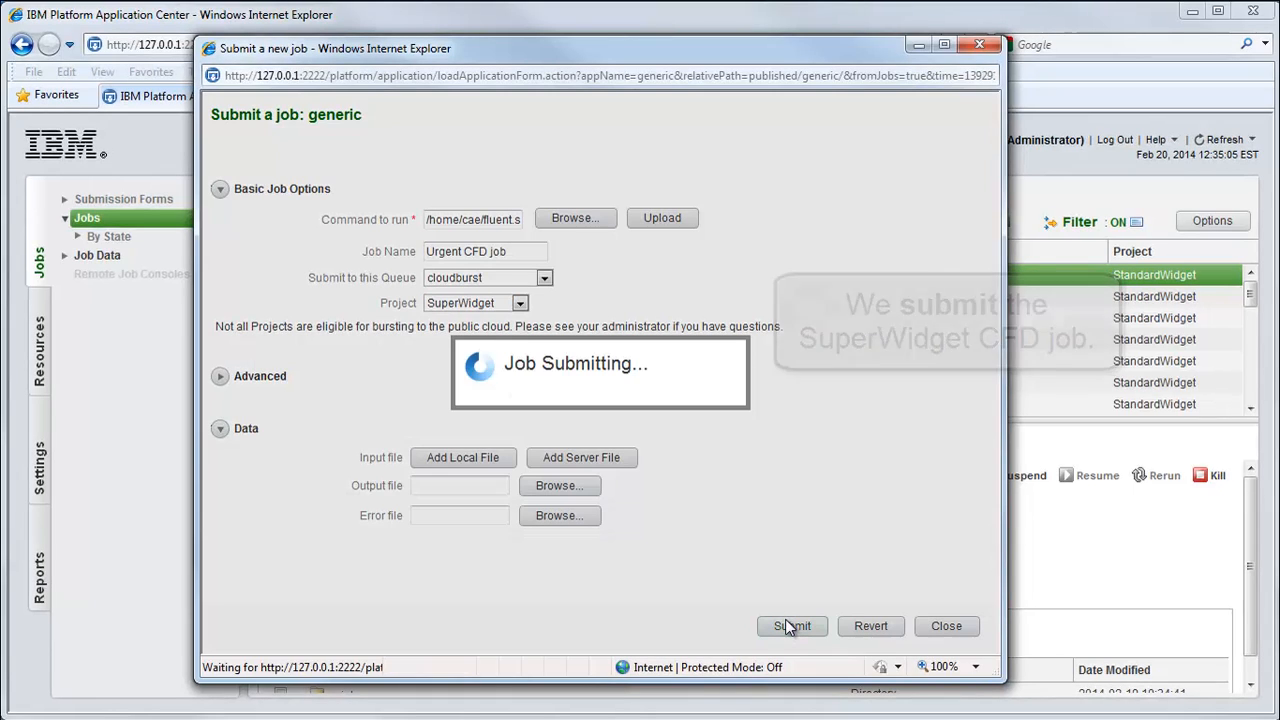
click(792, 624)
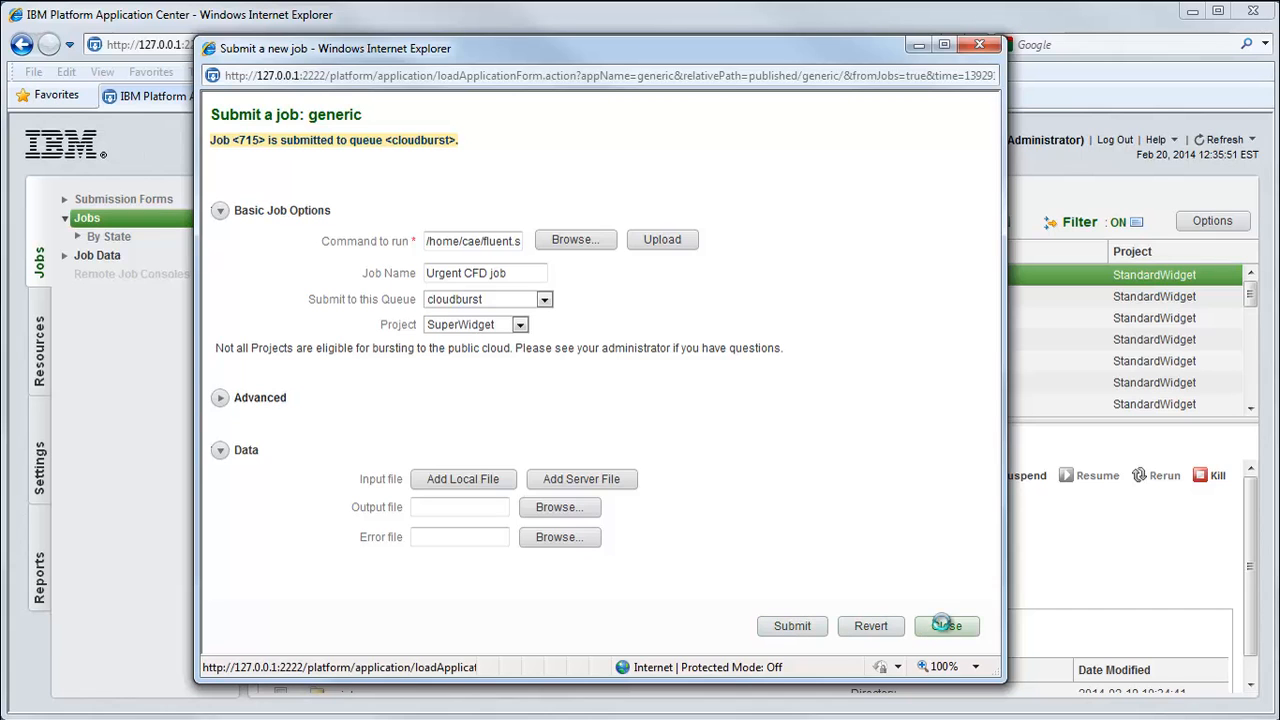
- Close the submission form and refresh to see job 715 running on a cloud compute host
click(946, 624)
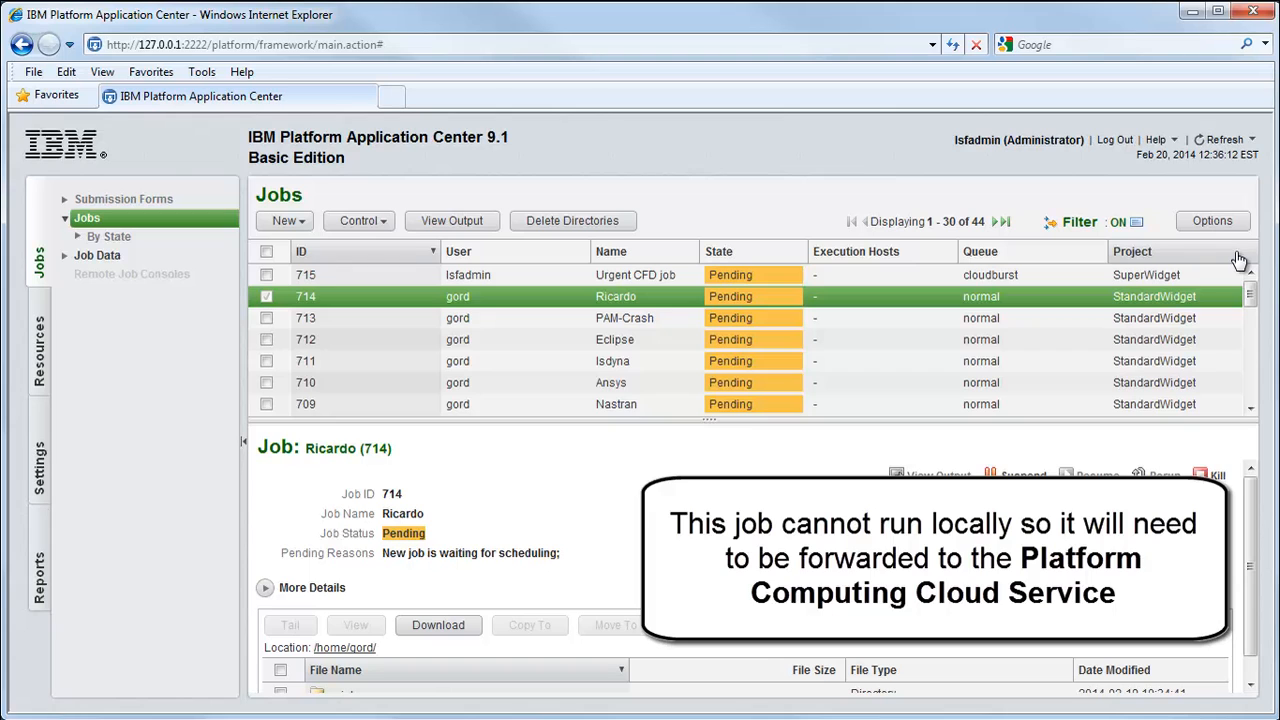
click(1224, 140)
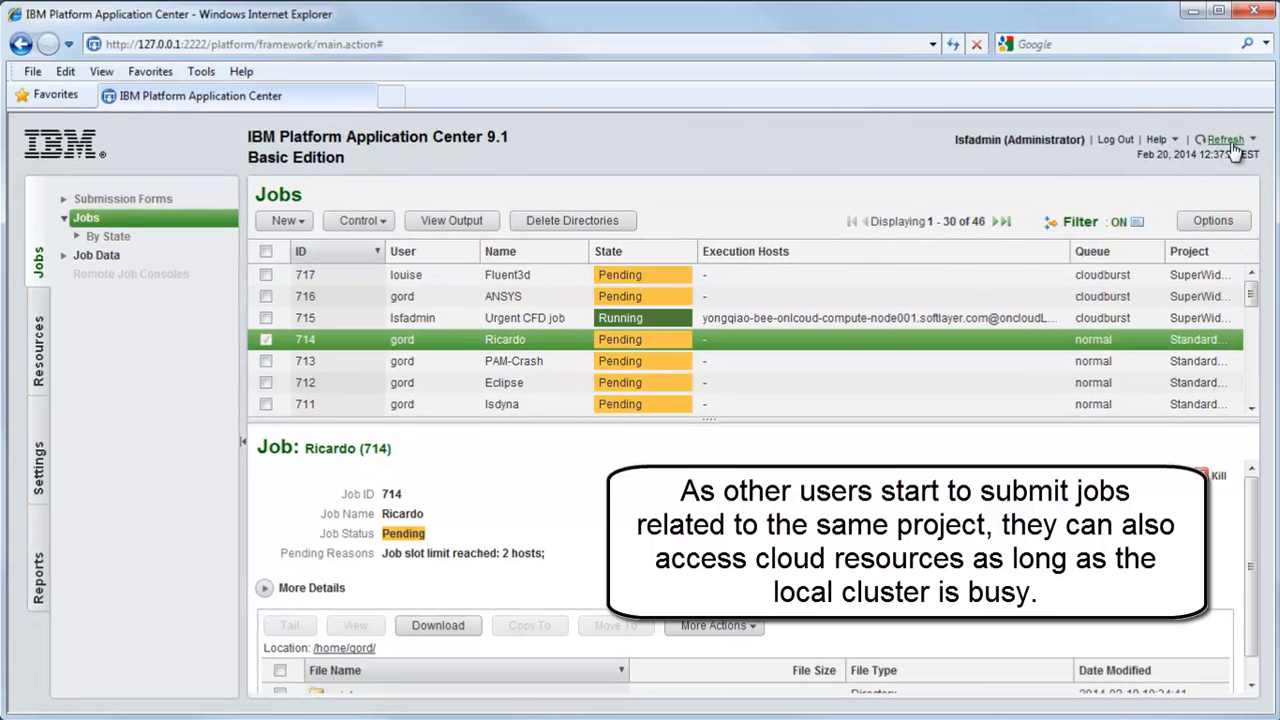
- Refresh the Jobs list until cloudburst jobs 715–721 all show Running on cloud compute nodes
click(1224, 140)
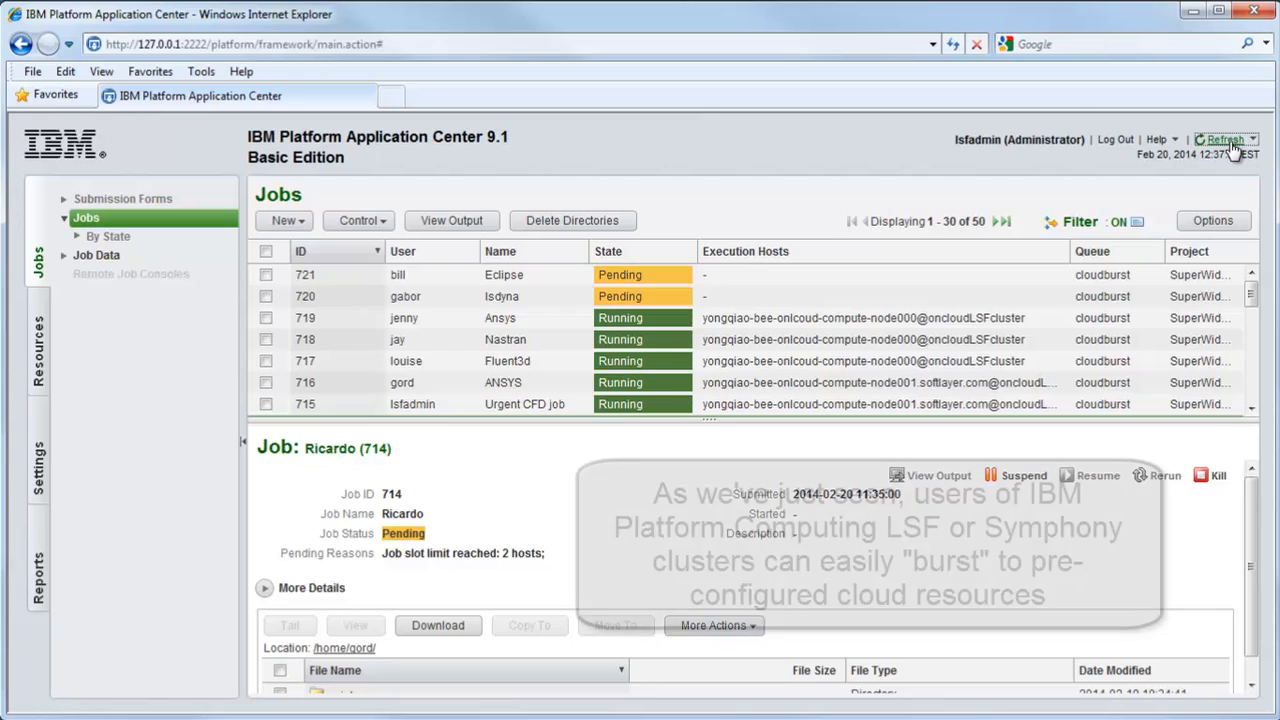
click(1224, 140)
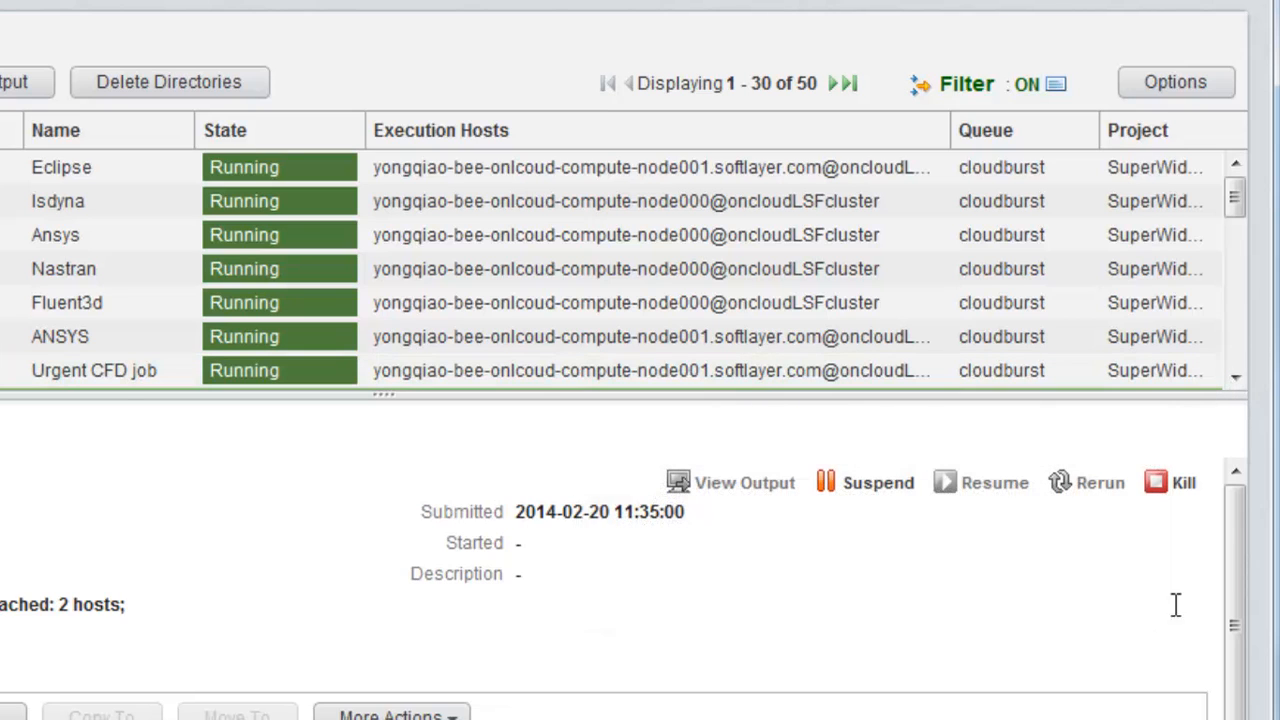
click(60, 168)
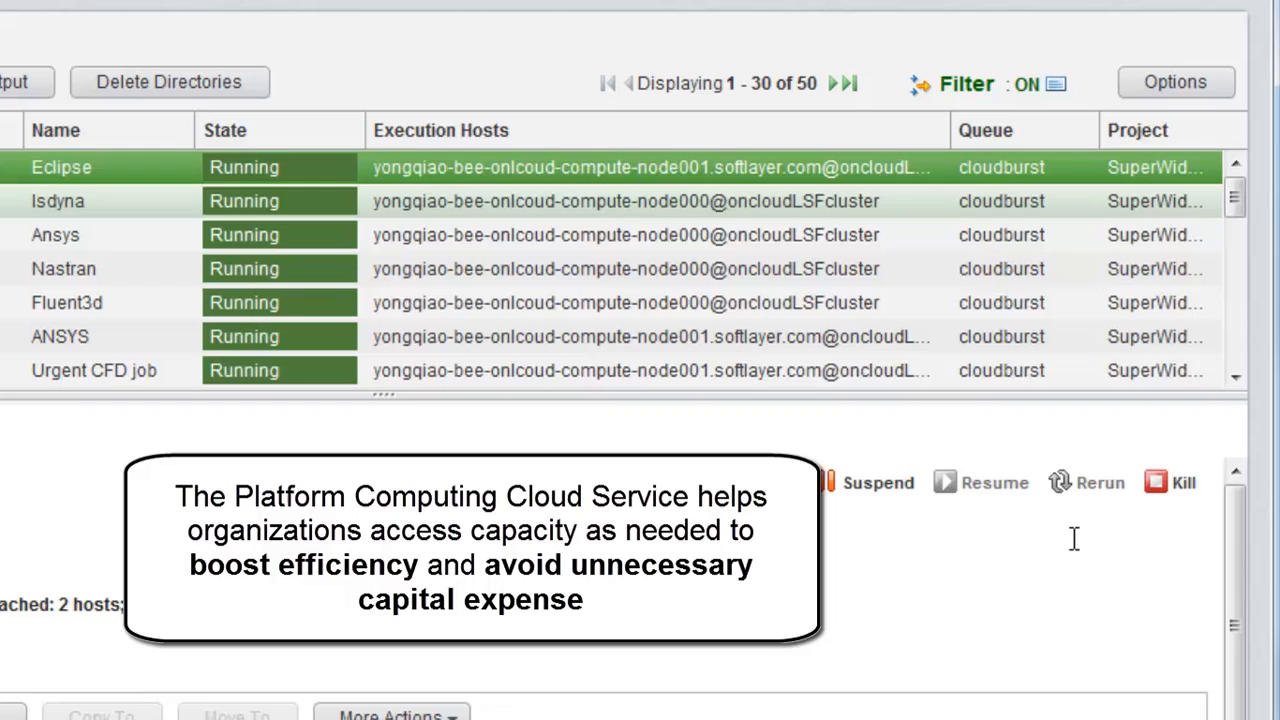